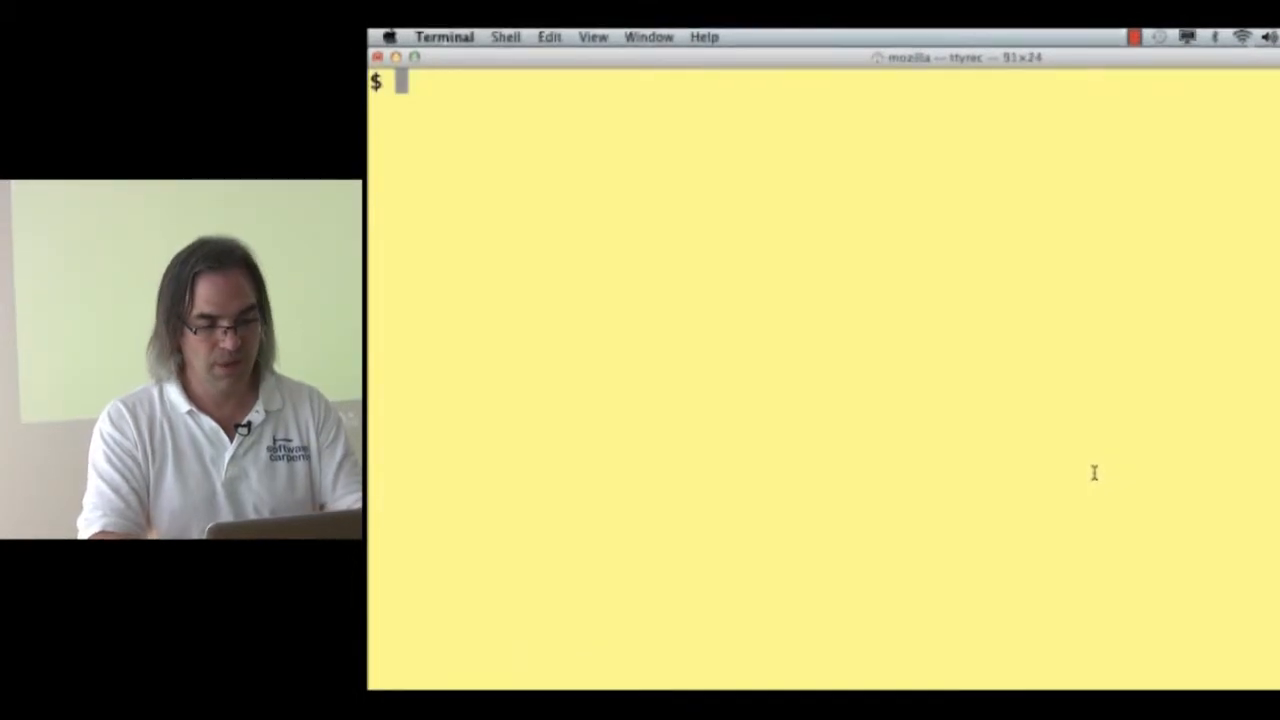
Run count-fish.py on gerri-2012.txt and steve-2012.txt, printing totals 2 and 30
{"action": "type", "text": "python count-fish.py"}
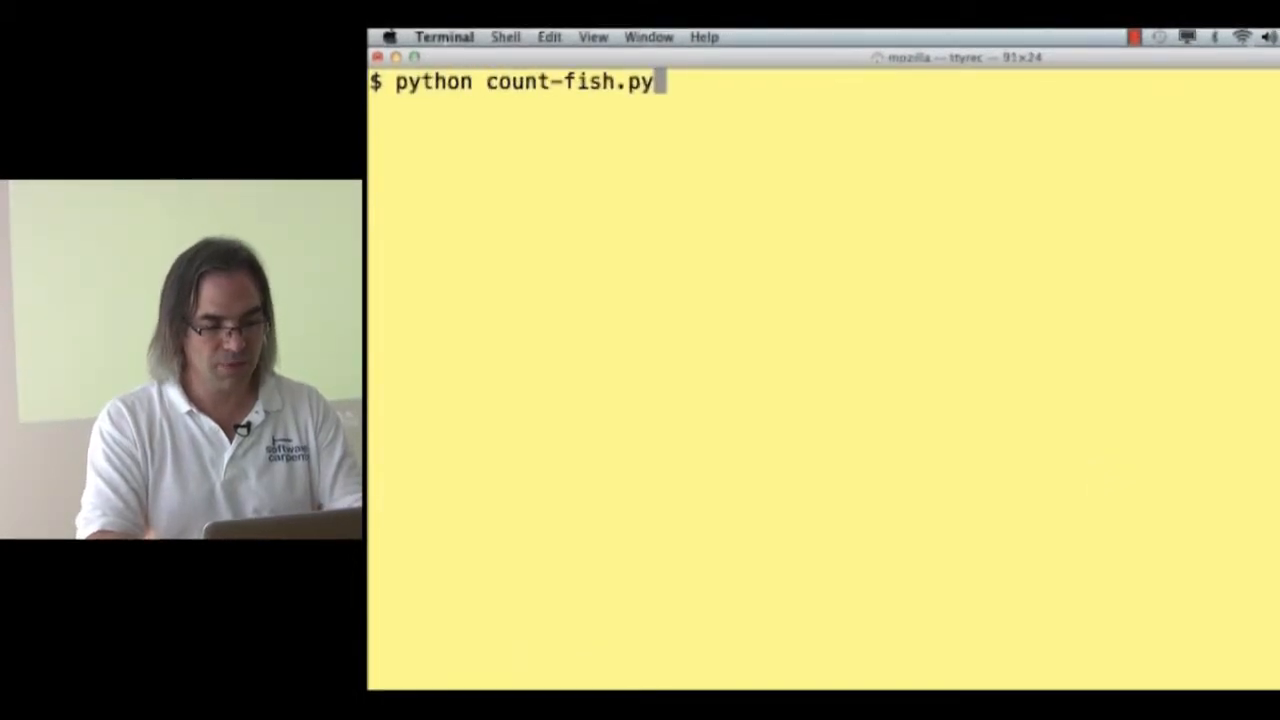
{"action": "type", "text": "gerri-2012.txt steve-2012.txt"}
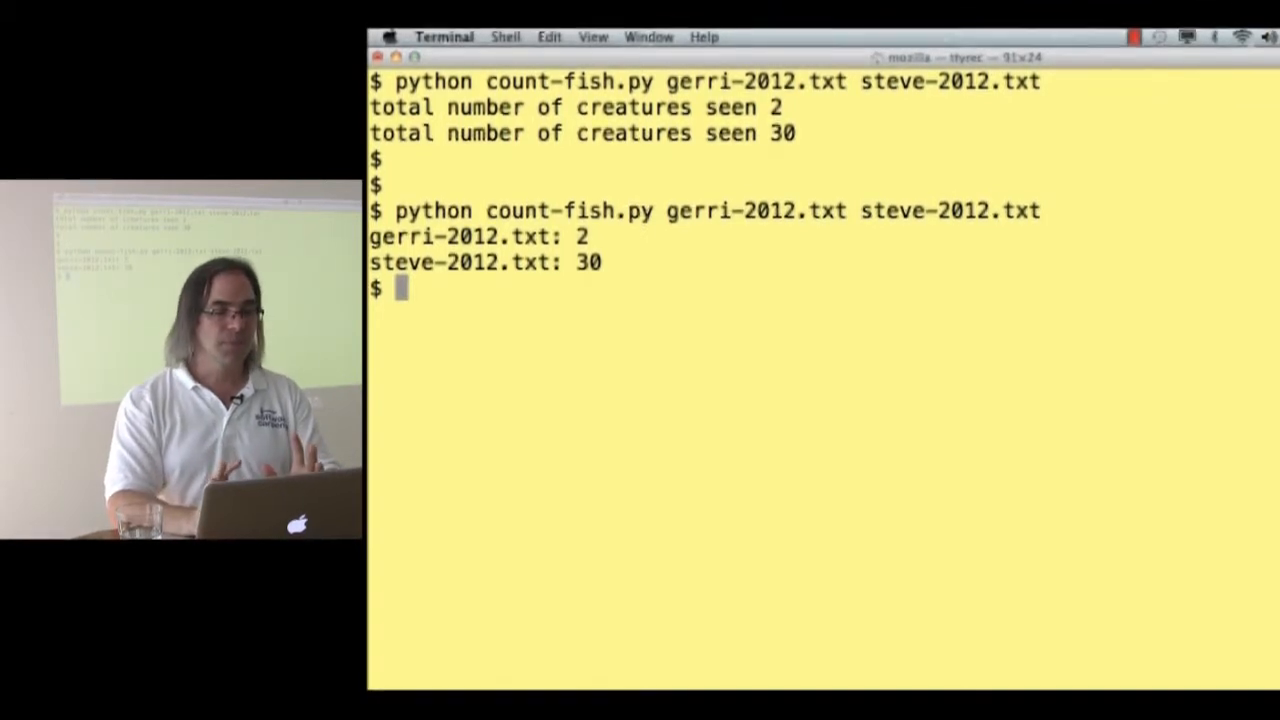
Pipe count-fish.py output through cut -d ' ' -f 2 for totals, then sort -r
{"action": "type", "text": "python count-fish.py gerri-2012.txt steve-2012.txt"}
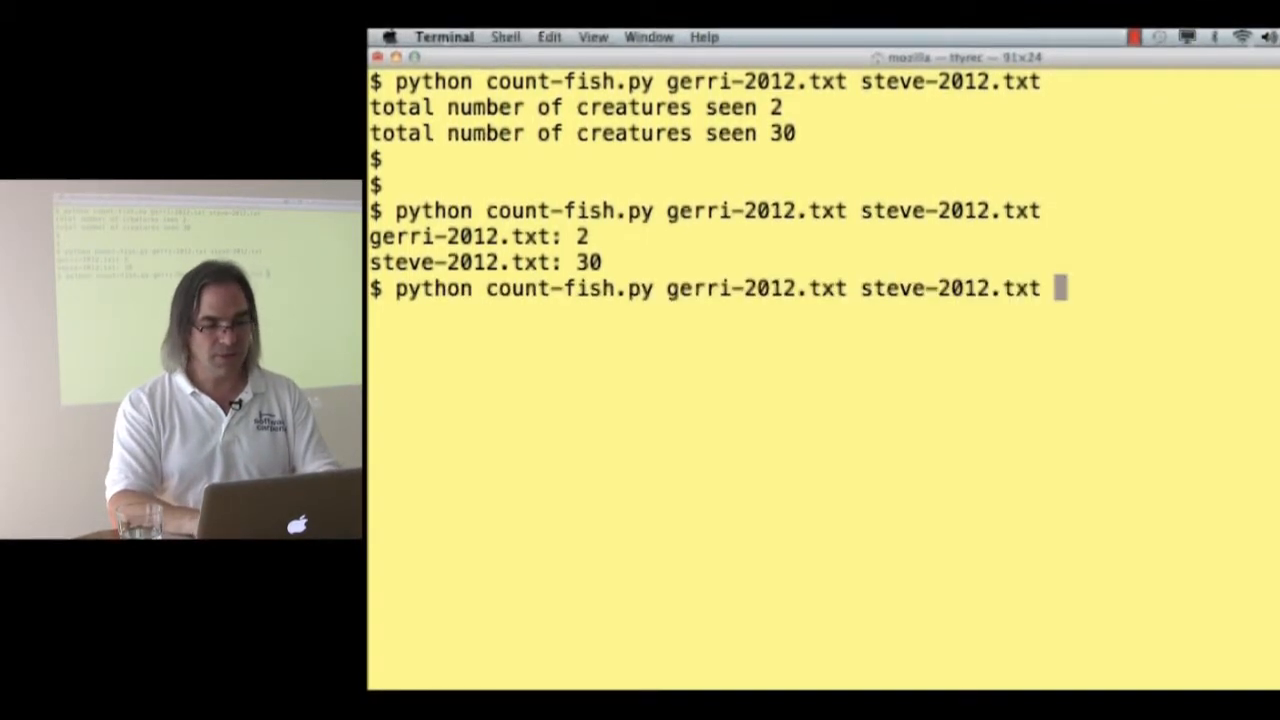
{"action": "type", "text": "| cut"}
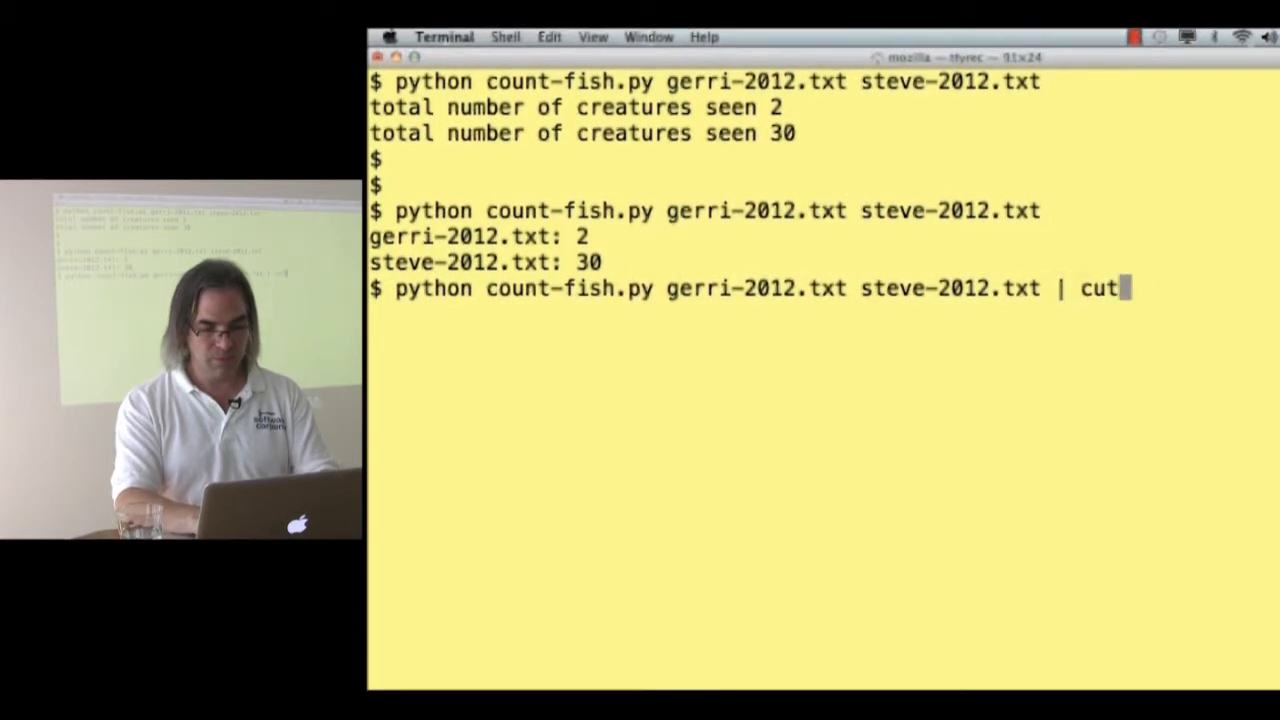
{"action": "type", "text": "-d ' '"}
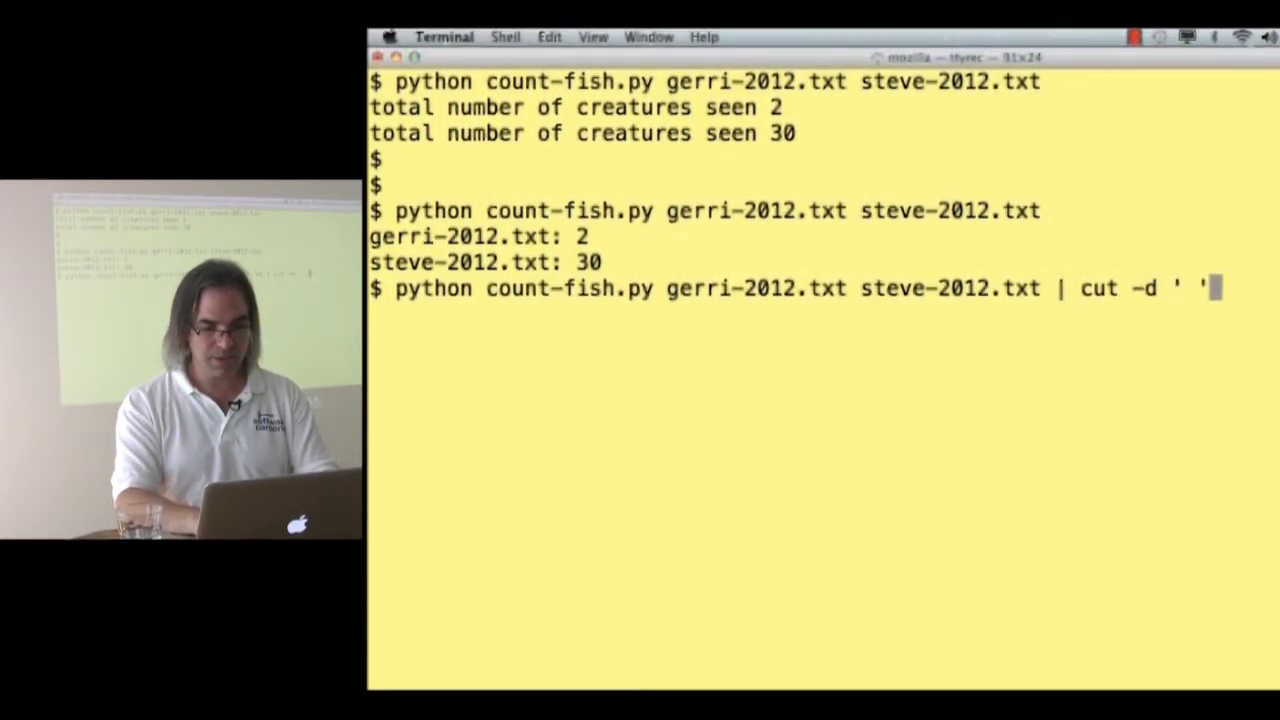
{"action": "type", "text": "-f 2"}
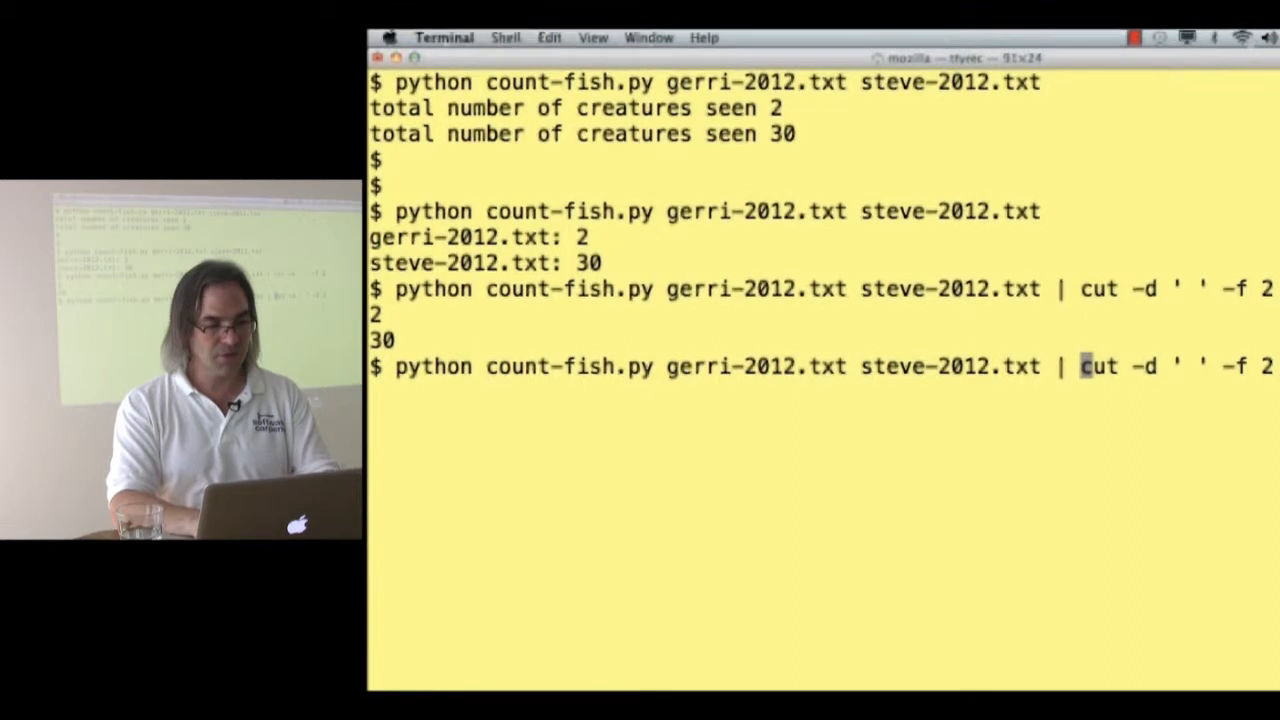
{"action": "type", "text": "sort"}
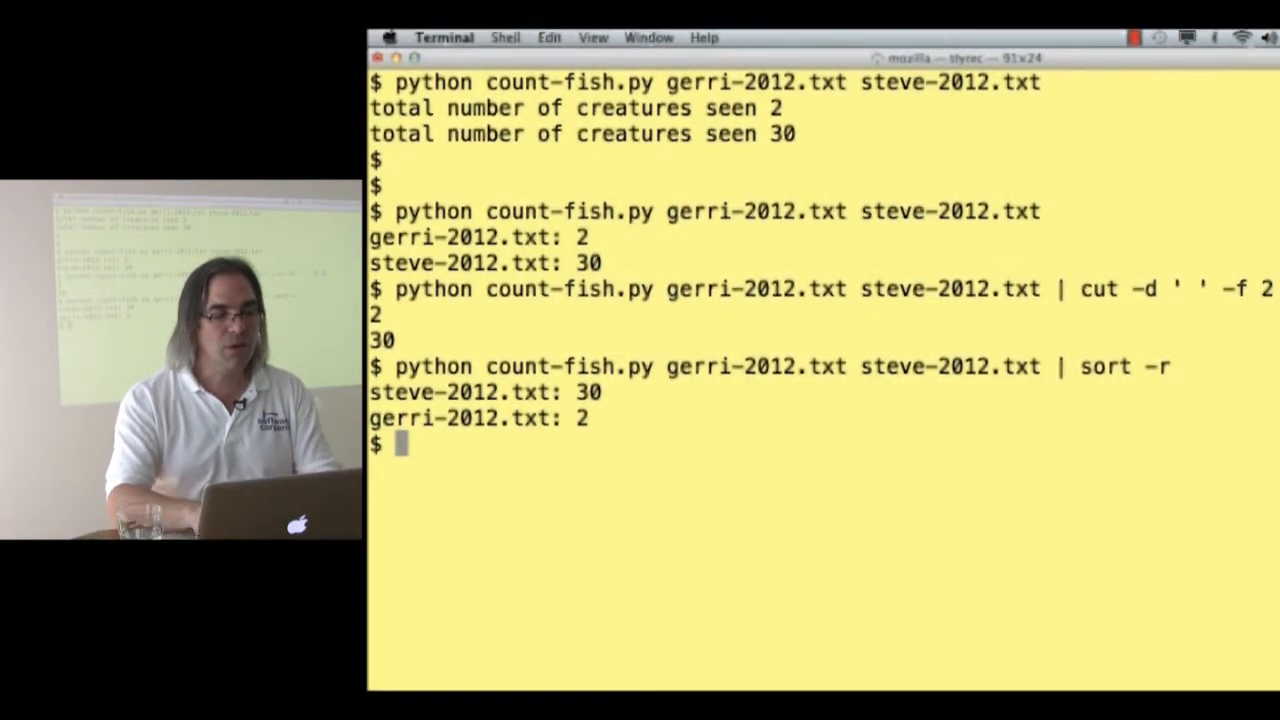
Pipe cat of gerri-2012.txt and steve-2012.txt into python count-fish.py
{"action": "type", "text": "ca"}
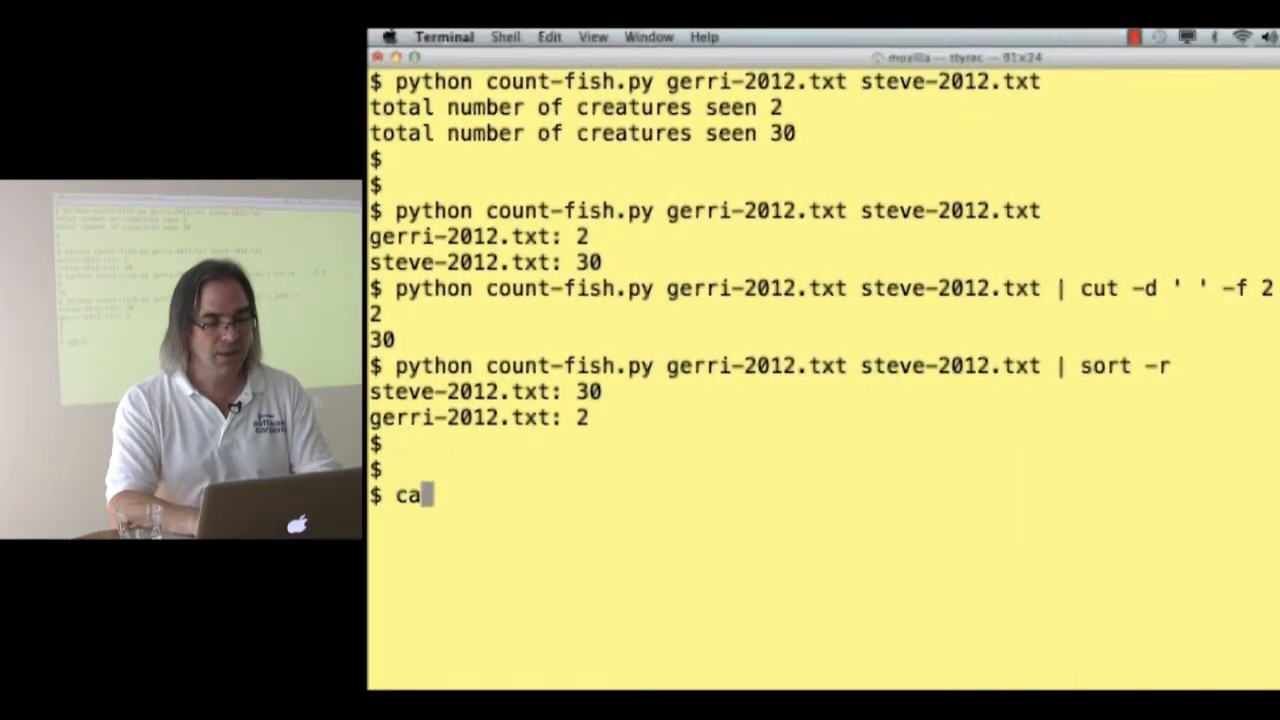
{"action": "type", "text": "t gerri-2012.txt steve-2012.txt"}
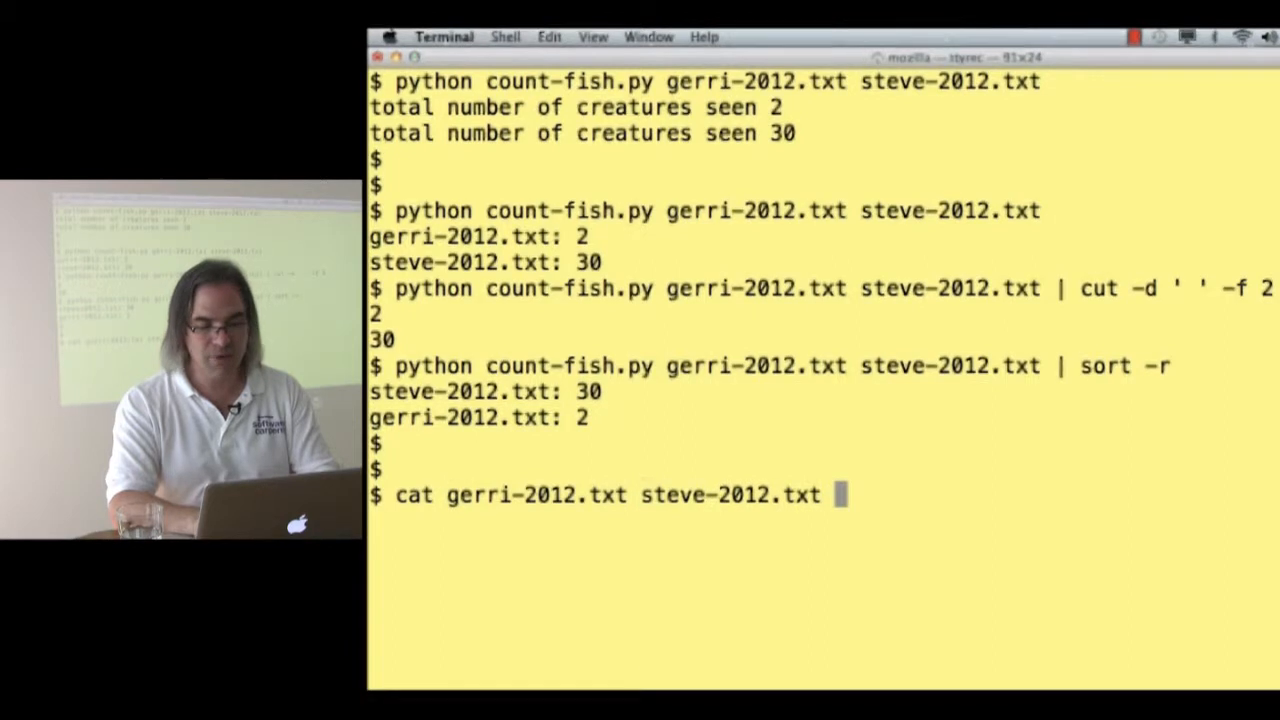
{"action": "type", "text": "| py"}
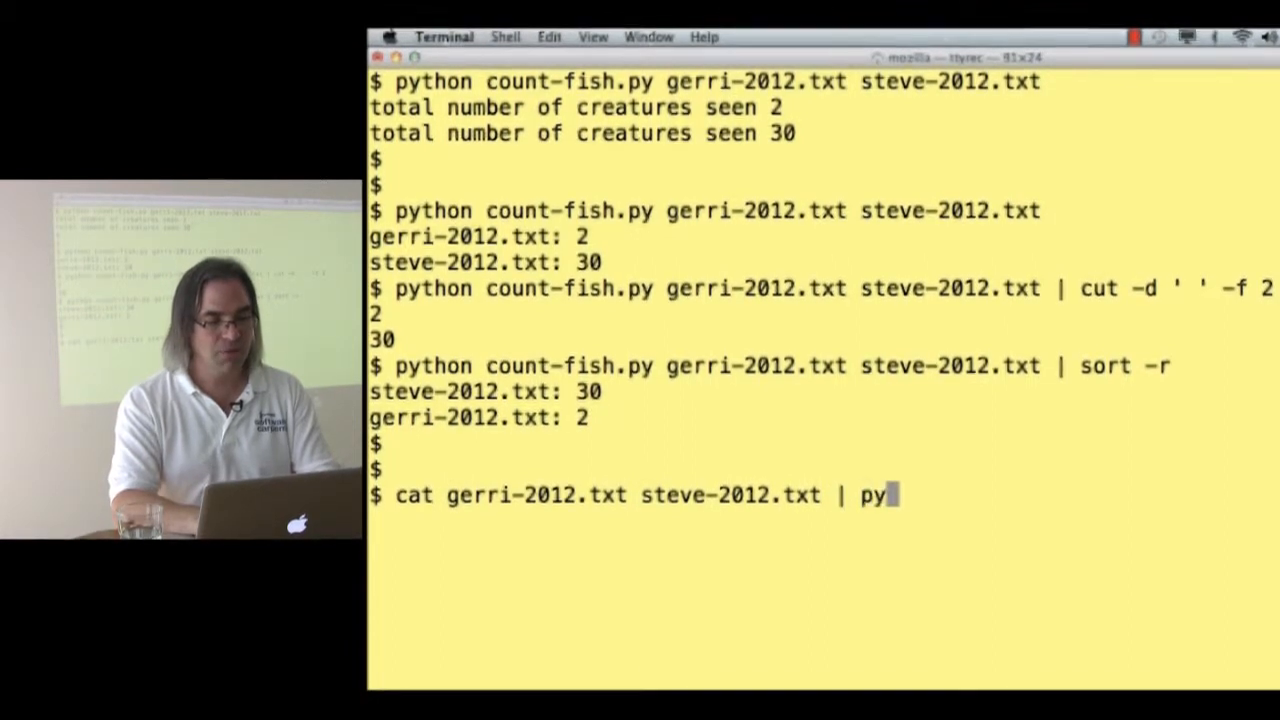
{"action": "type", "text": "thon count-fish.py"}
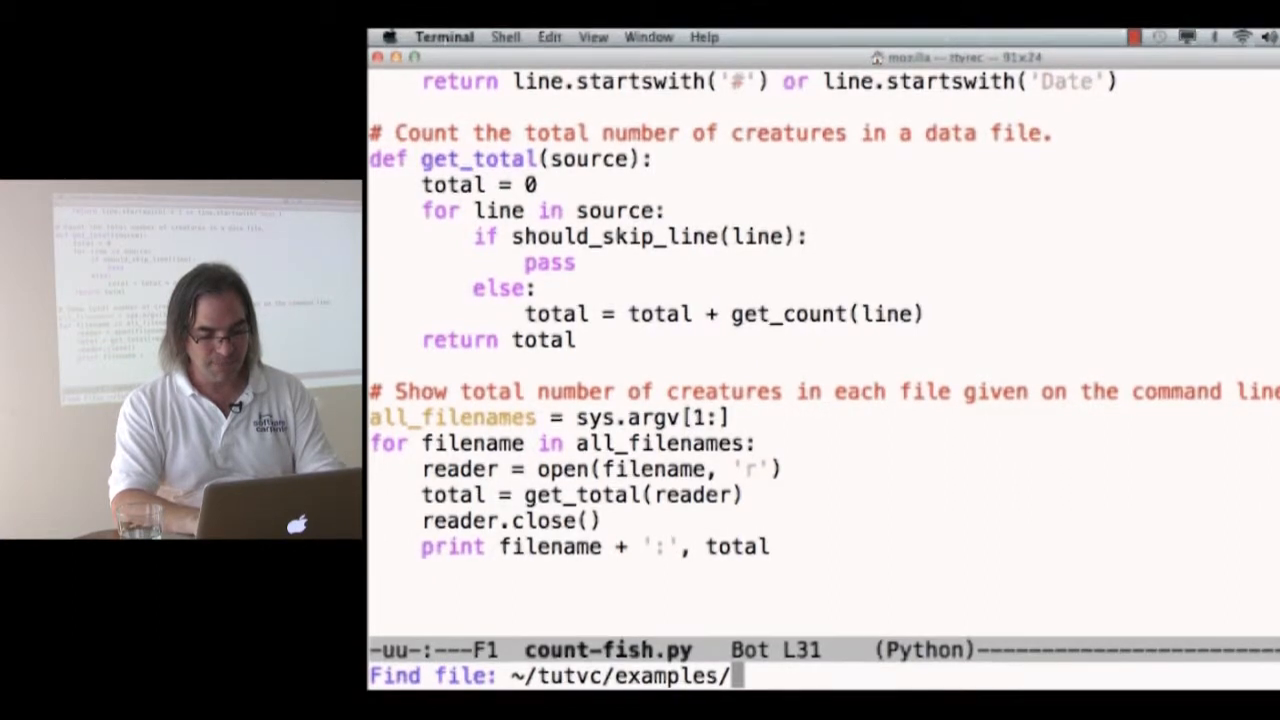
Create and open a new empty pipeline.py file in Emacs
{"action": "type", "text": "pipeline.p"}
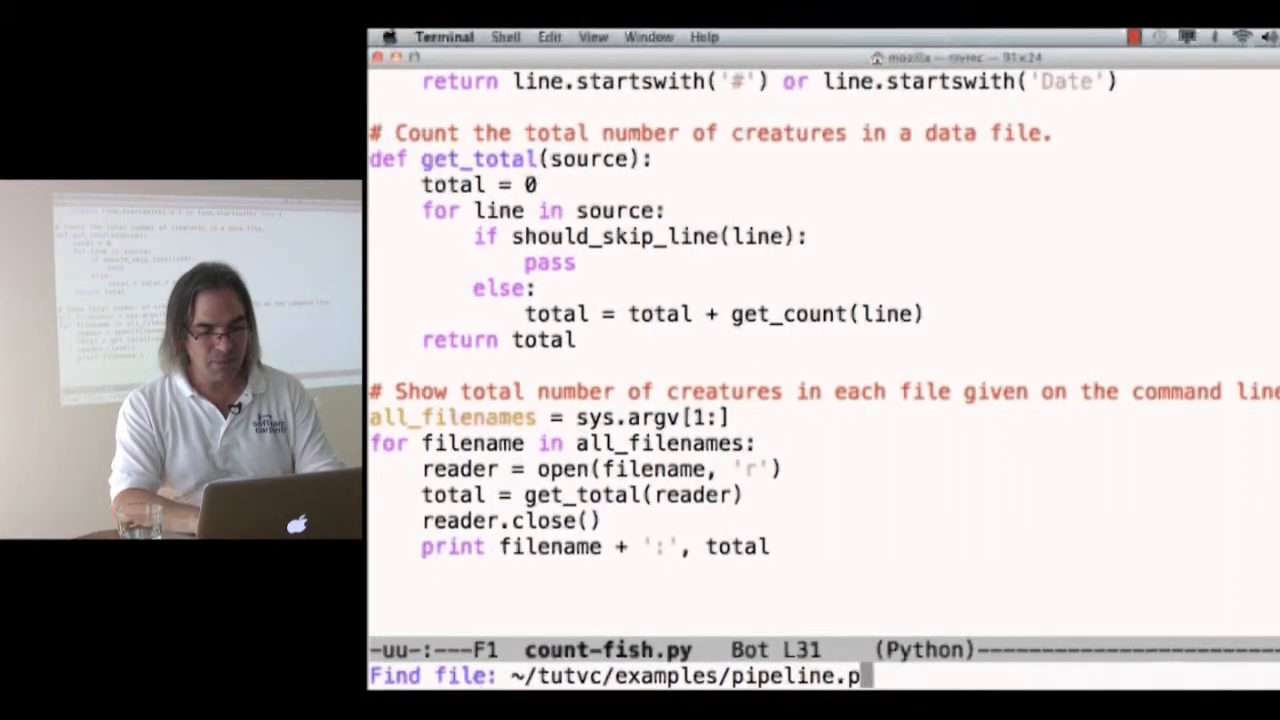
{"action": "key", "text": "enter"}
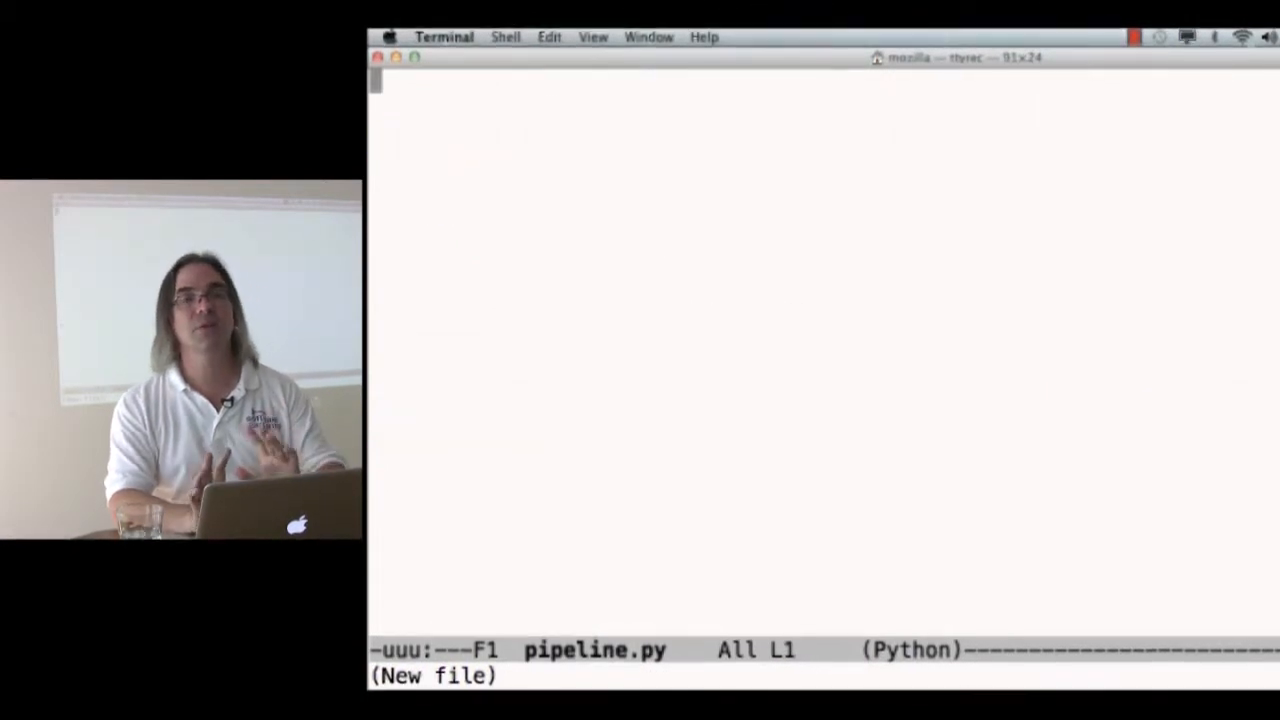
Write pipeline.py: import sys and print 'I read:', line for each sys.stdin line
{"action": "type", "text": "import sys"}
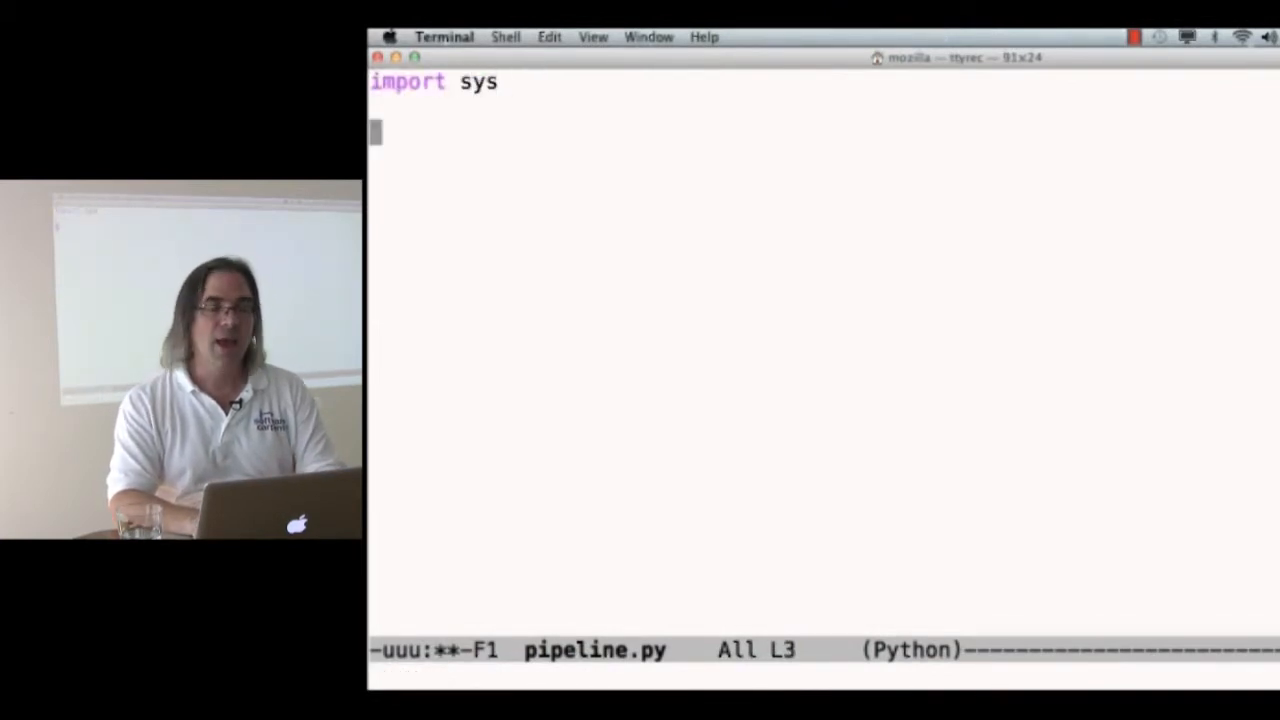
{"action": "type", "text": "f"}
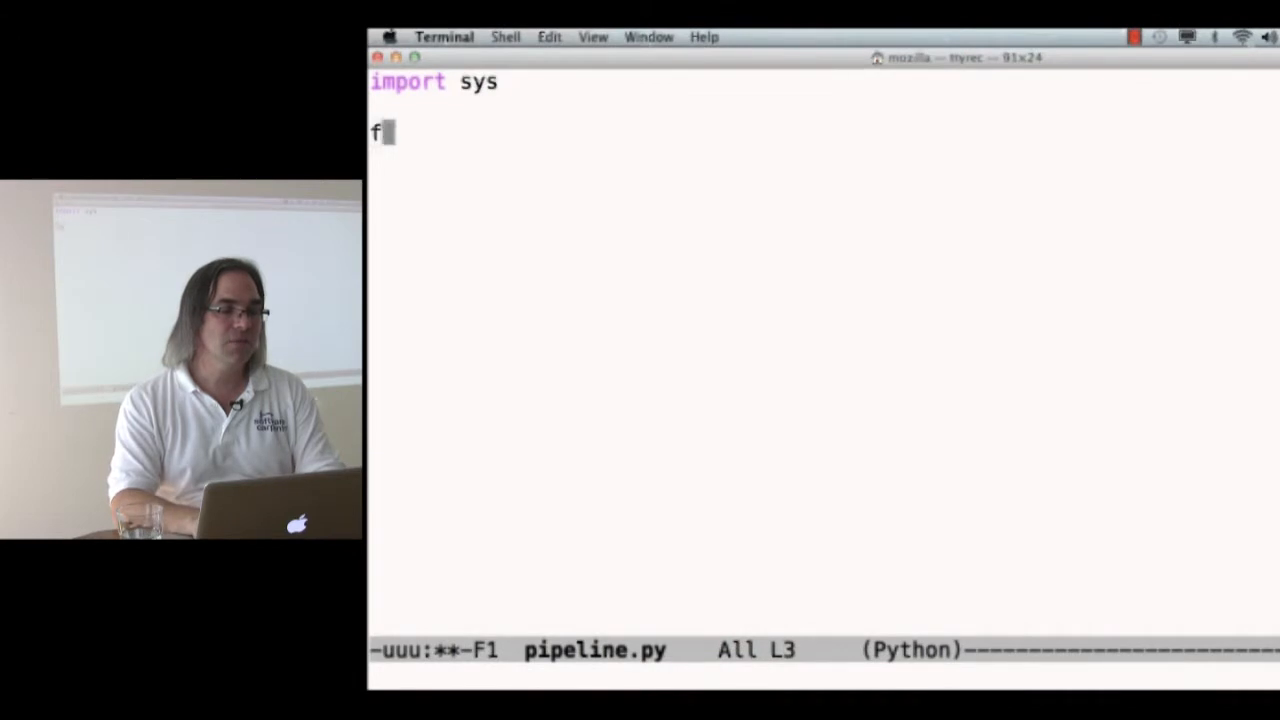
{"action": "type", "text": "or line in sys"}
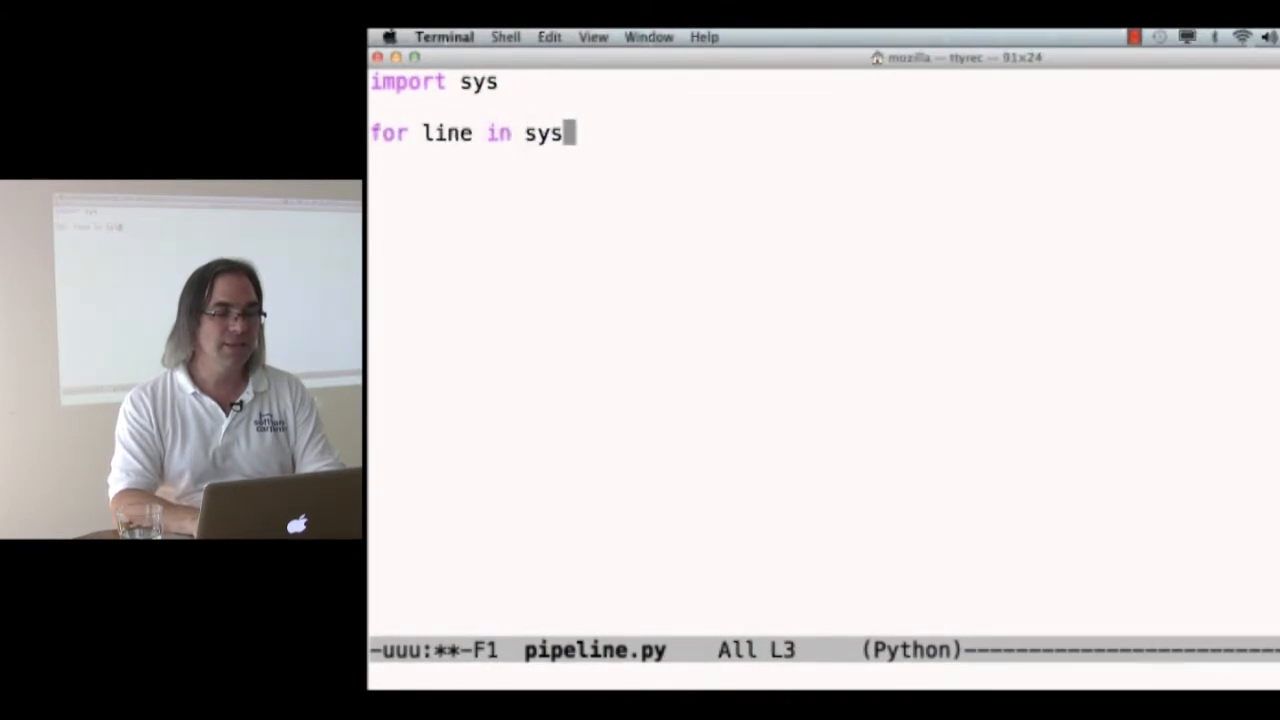
{"action": "type", "text": ".stdin:"}
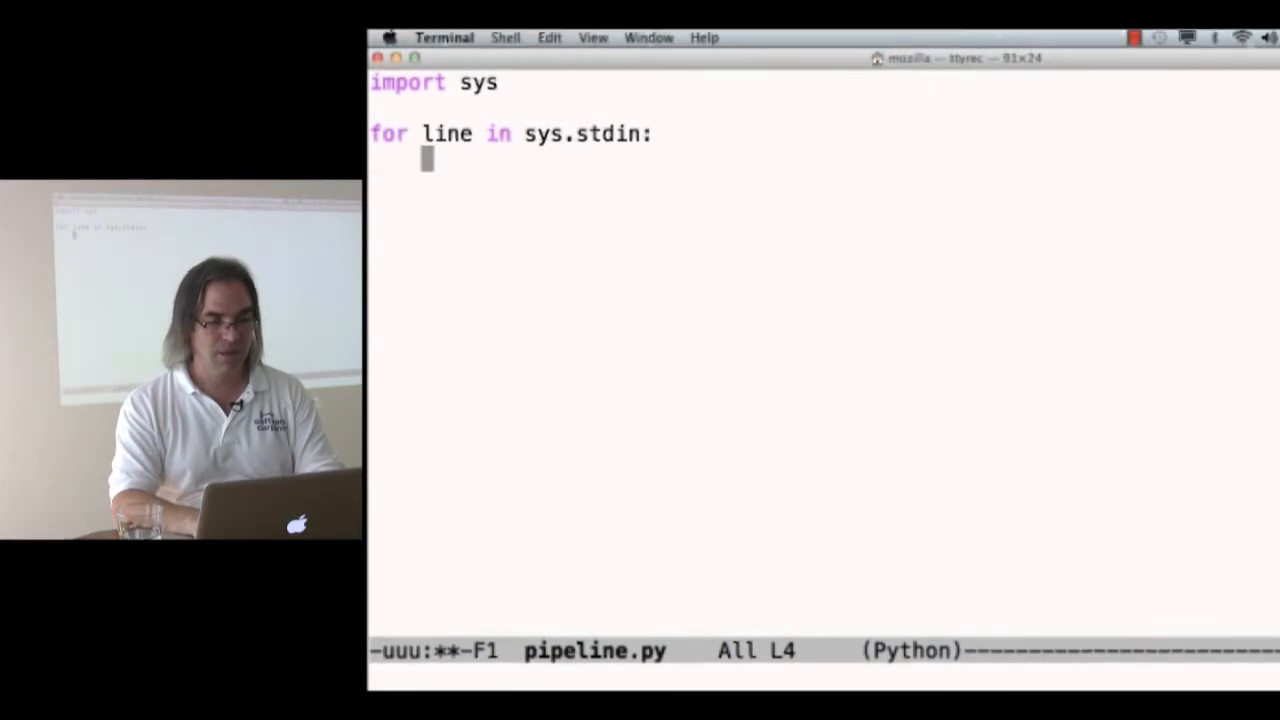
{"action": "type", "text": "print 'I rea"}
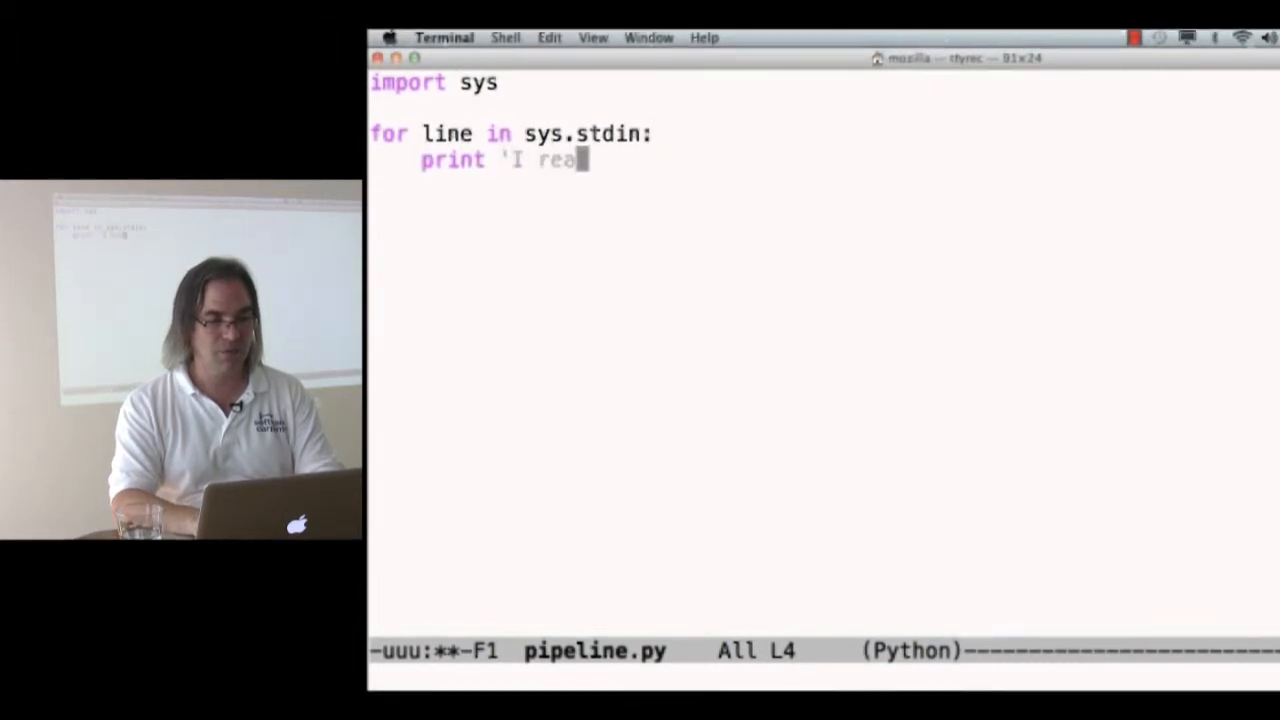
{"action": "type", "text": "d:', line"}
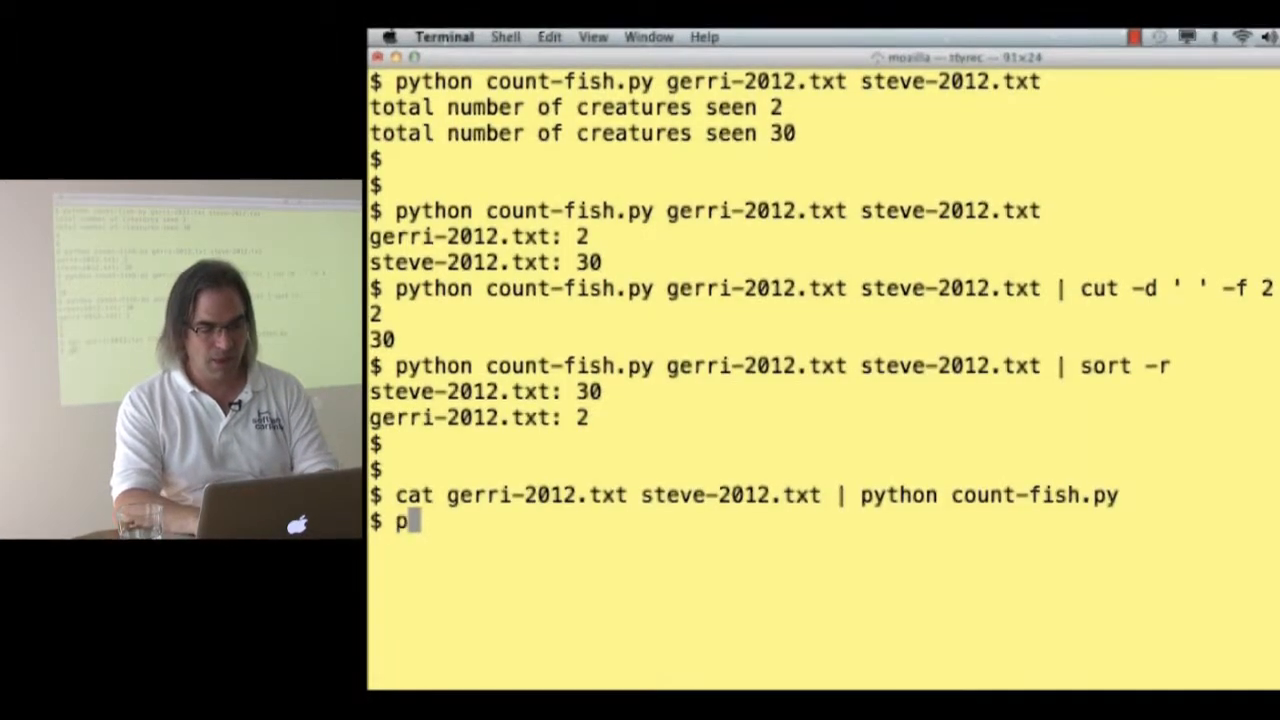
Type python pipeline.py at the shell prompt
{"action": "type", "text": "ython pipeline.py"}
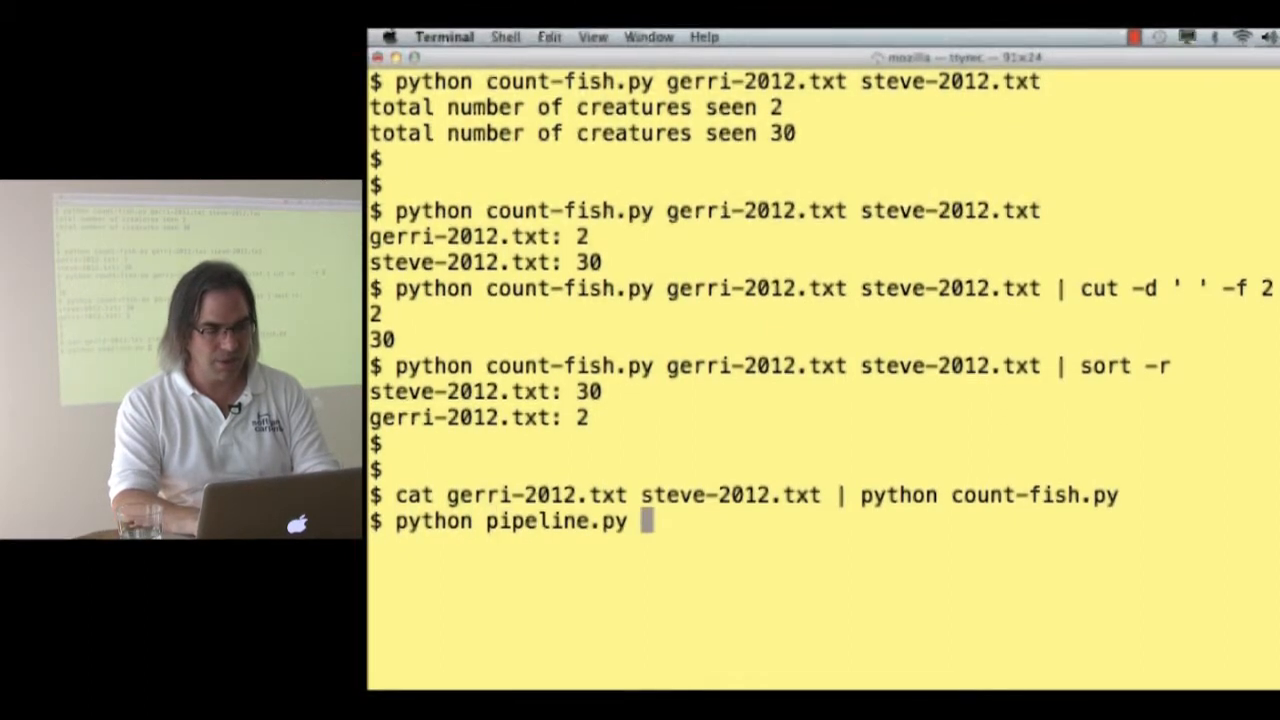